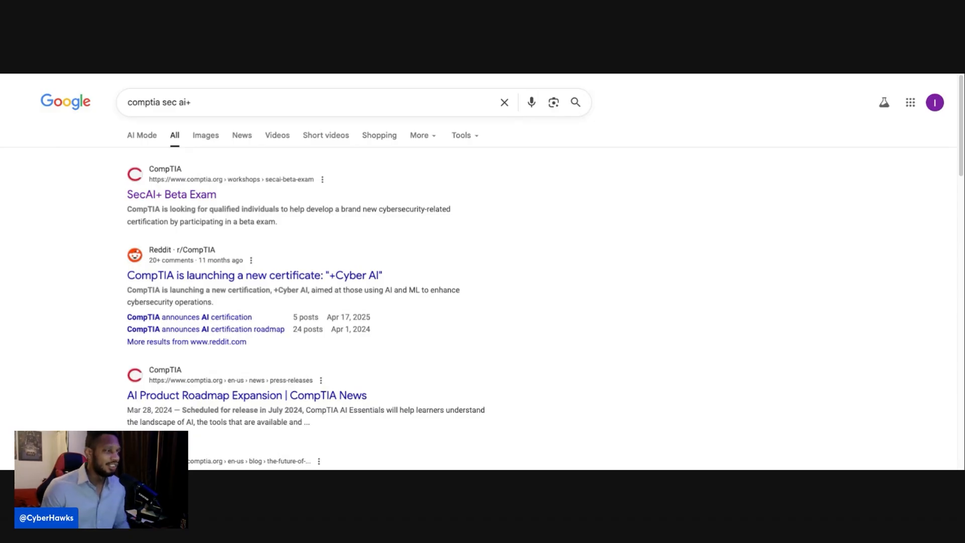
- Open the comptia.org SecAI+ Beta Exam result and skim the exam details and target audience
{"action": "left_click", "coordinate": [171, 195]}
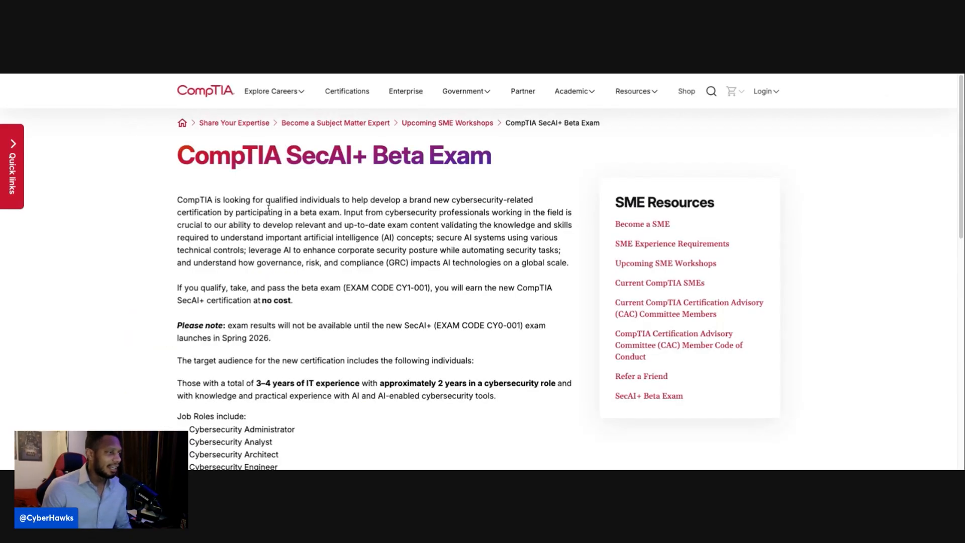
{"action": "scroll", "scroll_direction": "down", "scroll_amount": 3}
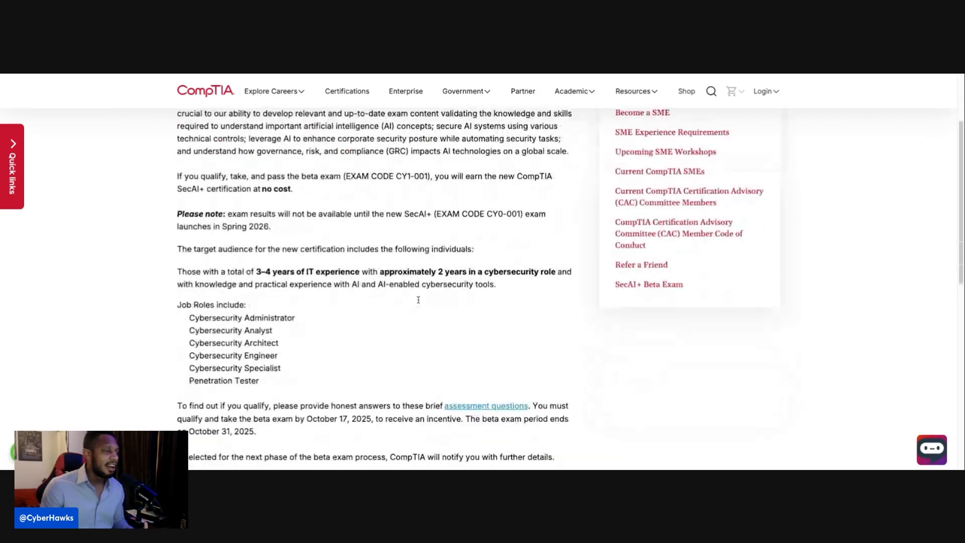
{"action": "scroll", "scroll_direction": "up", "scroll_amount": 3}
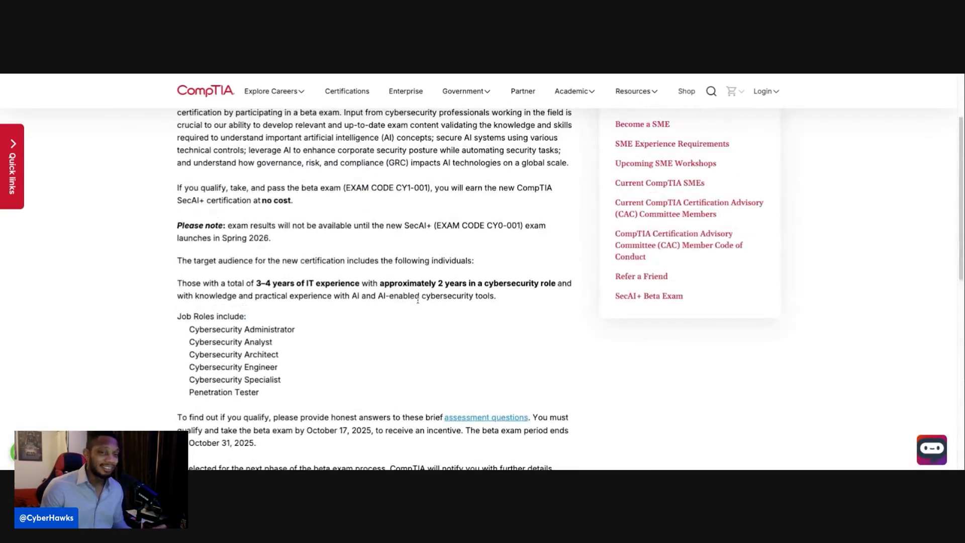
{"action": "scroll", "scroll_direction": "up", "scroll_amount": 3}
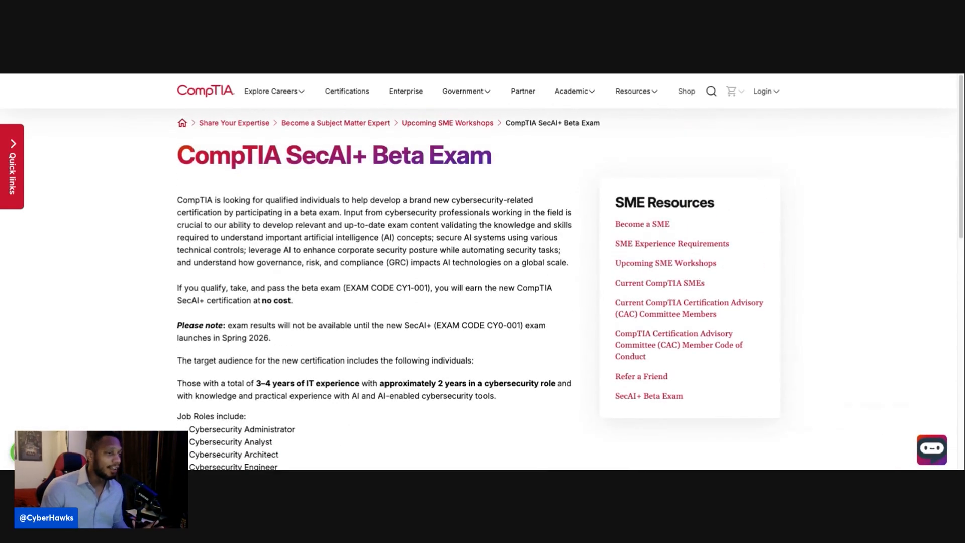
{"action": "scroll", "scroll_direction": "down", "scroll_amount": 3}
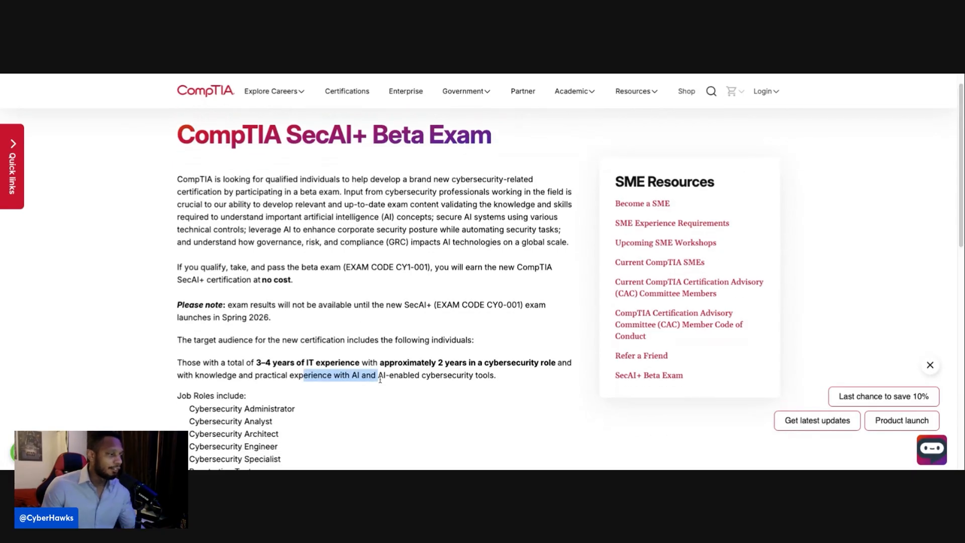
{"action": "scroll", "scroll_direction": "down", "scroll_amount": 3}
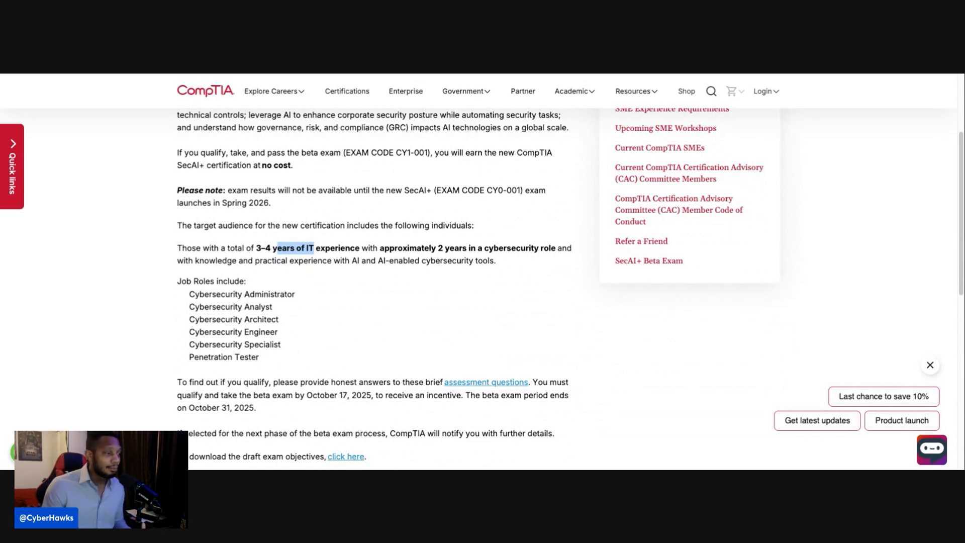
{"action": "mouse_move", "coordinate": [378, 275]}
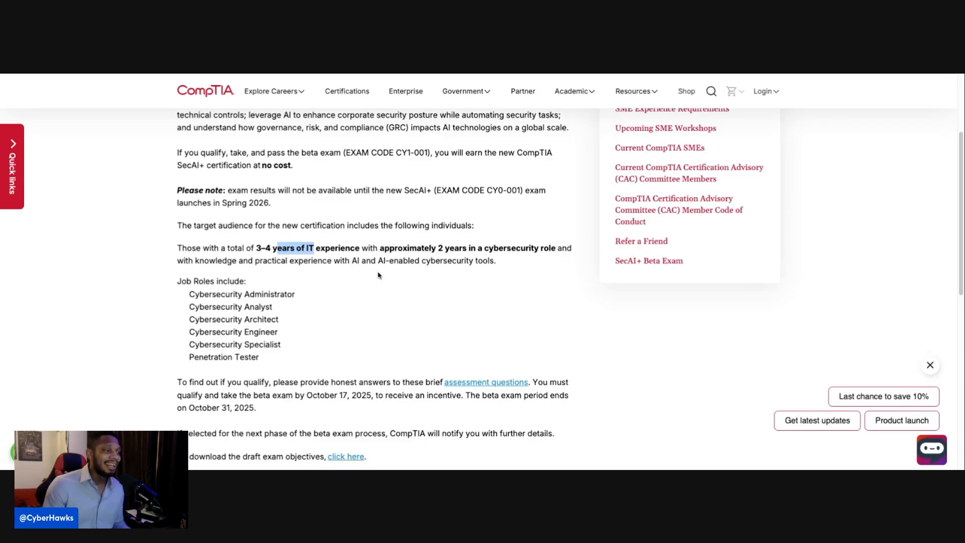
{"action": "mouse_move", "coordinate": [446, 271]}
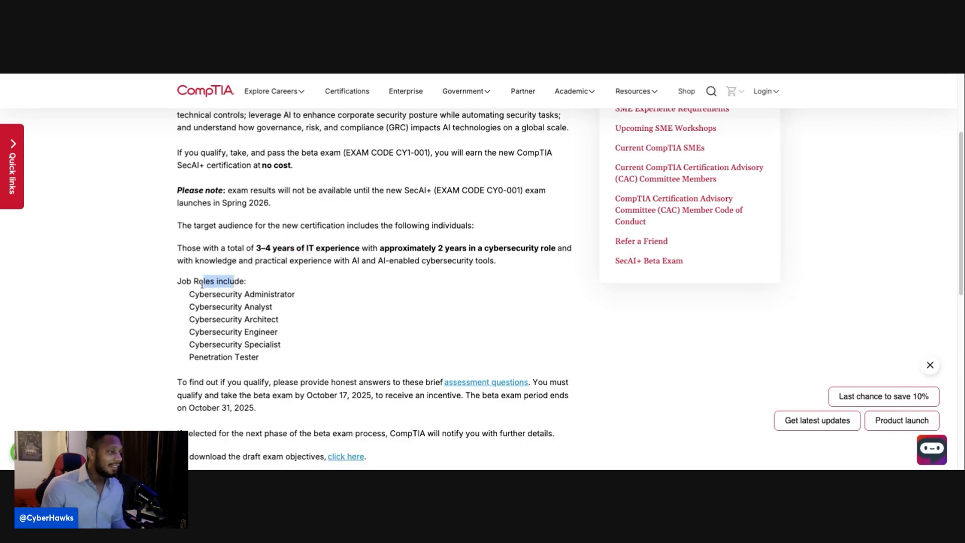
{"action": "scroll", "scroll_direction": "down", "scroll_amount": 3}
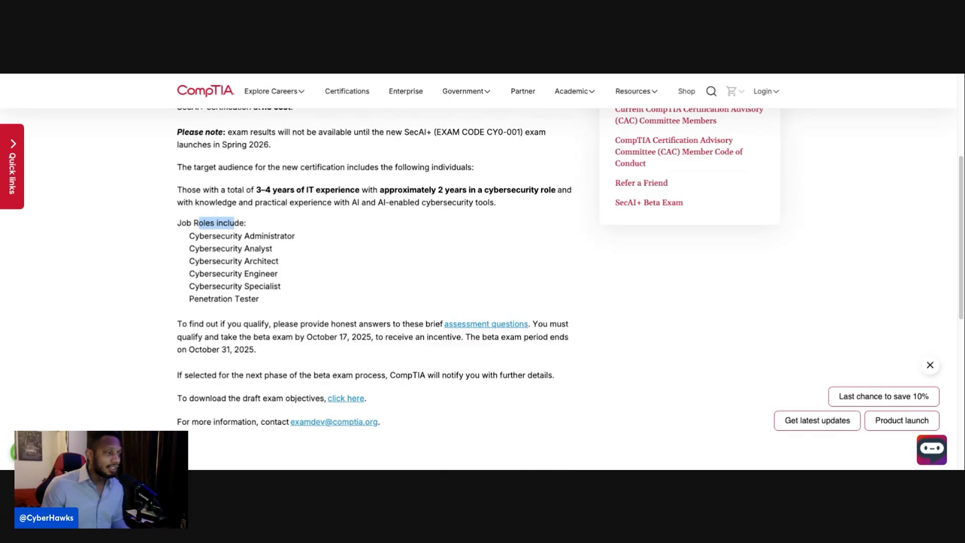
{"action": "mouse_move", "coordinate": [320, 272]}
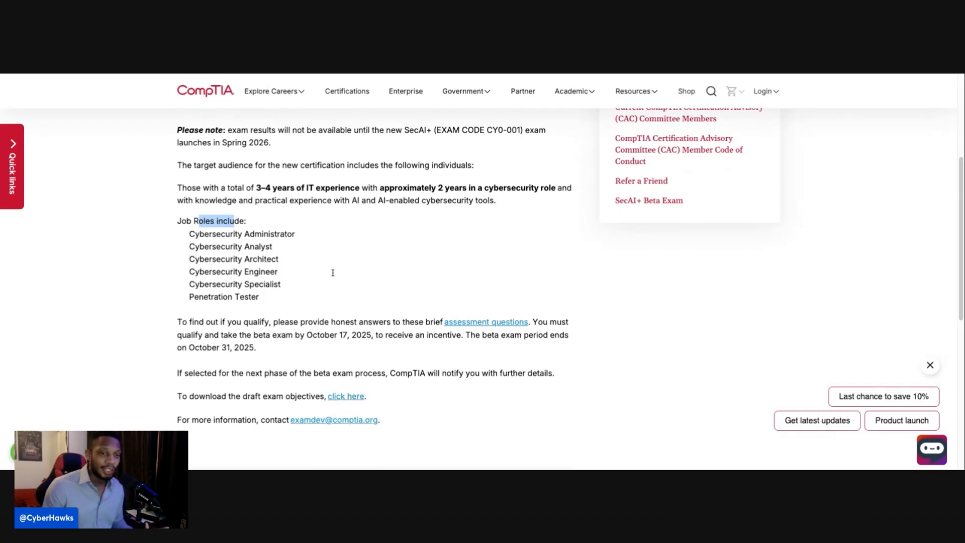
{"action": "scroll", "scroll_direction": "up", "scroll_amount": 3}
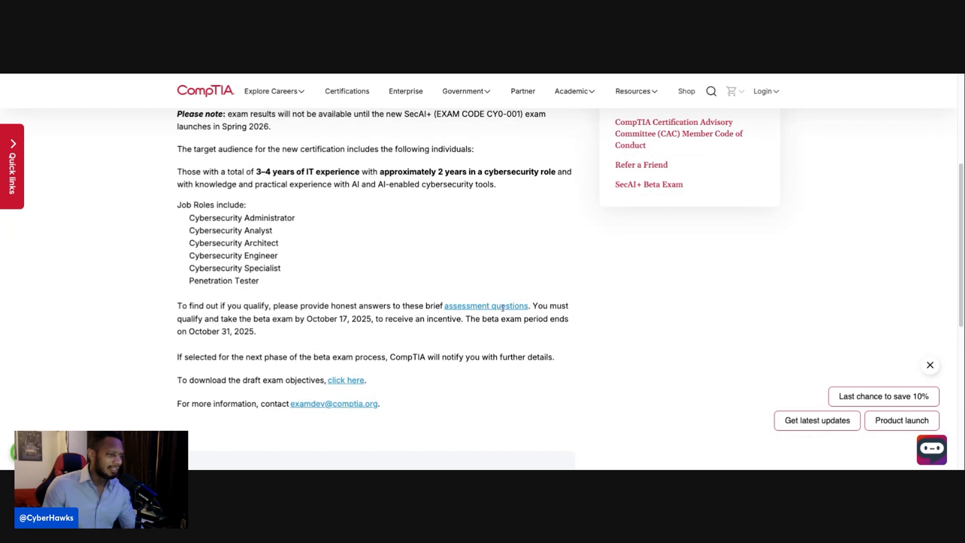
{"action": "mouse_move", "coordinate": [235, 325]}
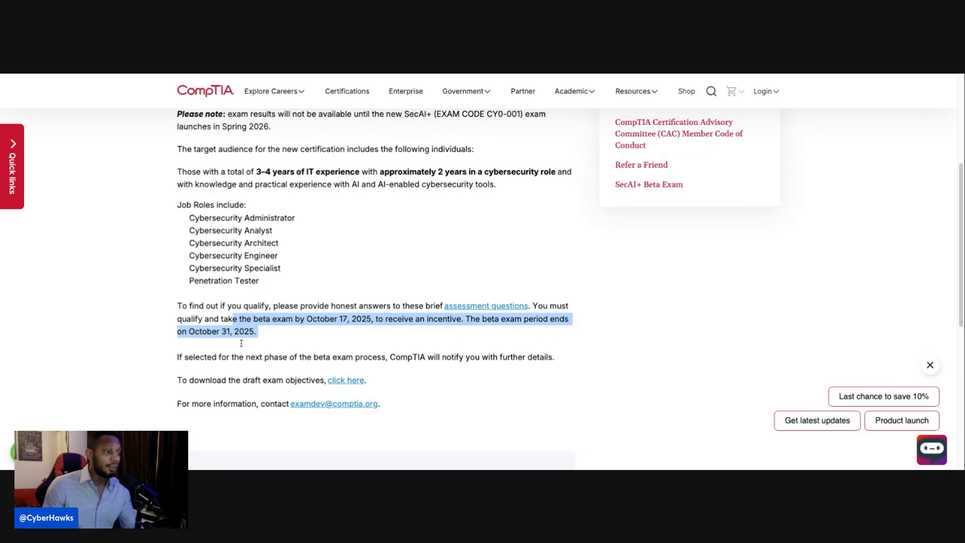
{"action": "scroll", "scroll_direction": "down", "scroll_amount": 3}
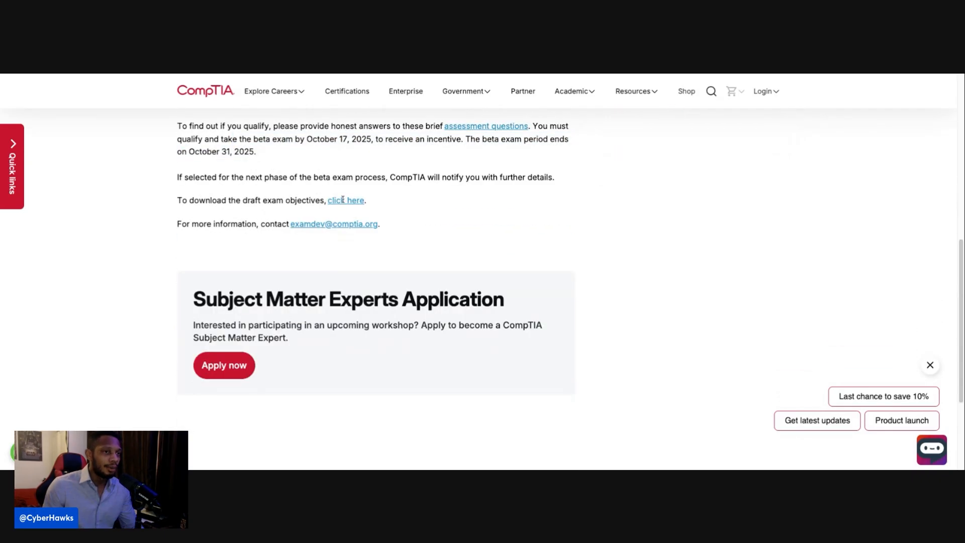
{"action": "scroll", "scroll_direction": "down", "scroll_amount": 3}
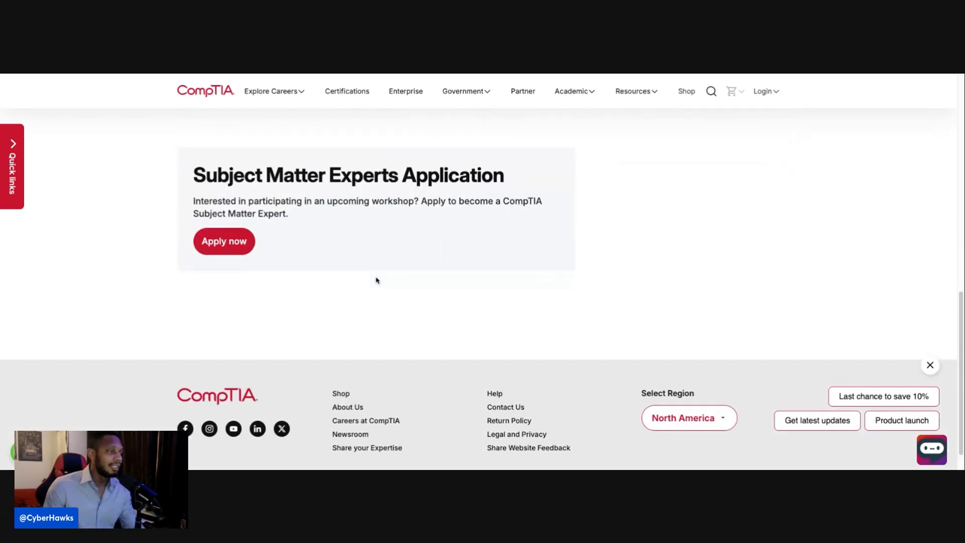
{"action": "scroll", "scroll_direction": "up", "scroll_amount": 3}
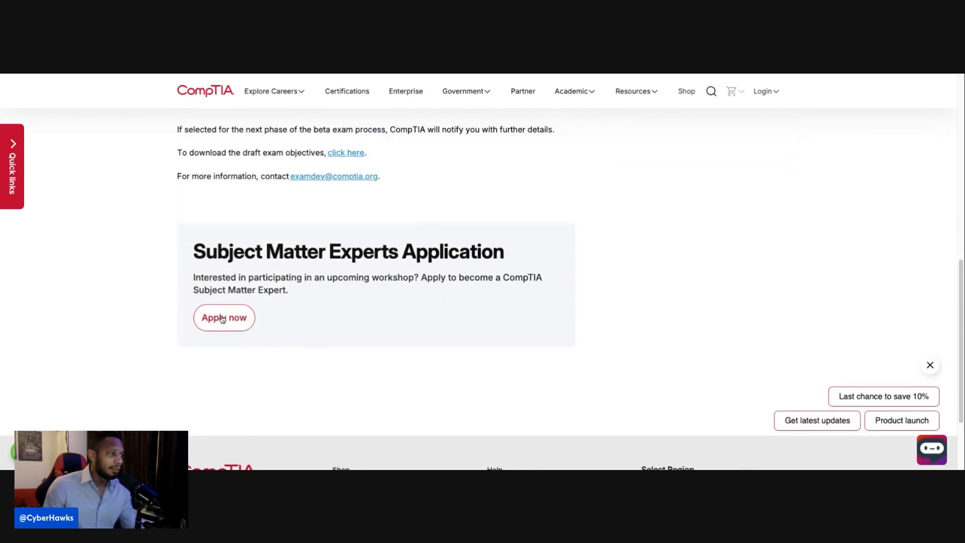
{"action": "left_click", "coordinate": [224, 317]}
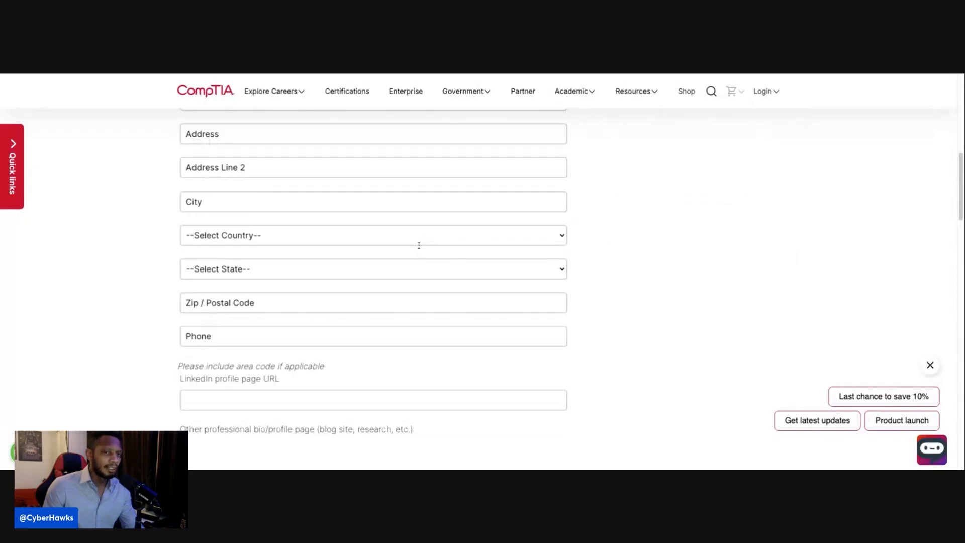
{"action": "scroll", "scroll_direction": "up", "scroll_amount": 3}
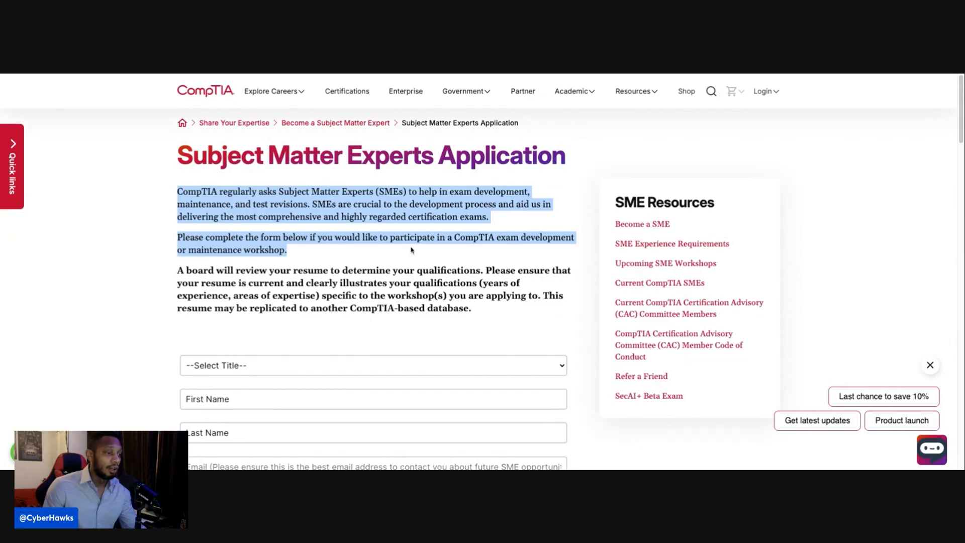
{"action": "scroll", "scroll_direction": "down", "scroll_amount": 3}
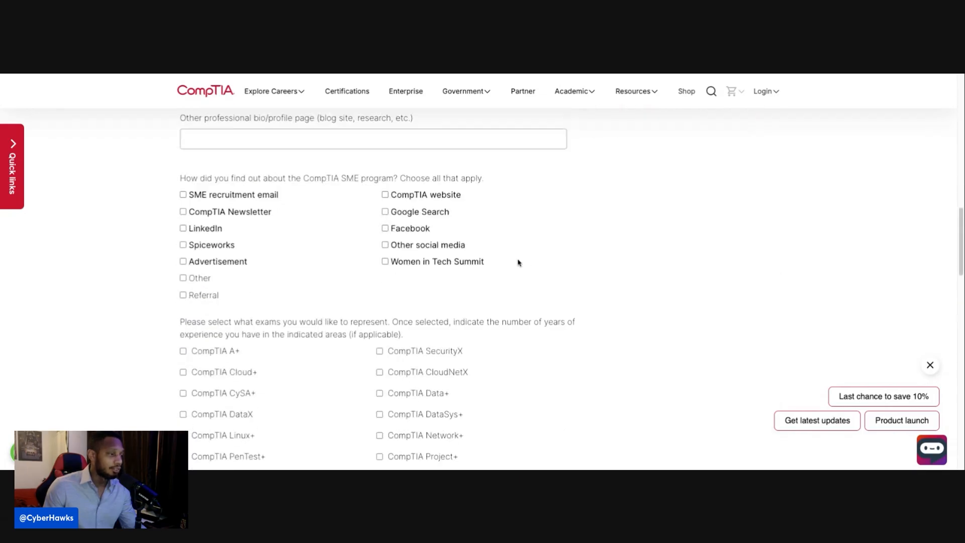
{"action": "scroll", "scroll_direction": "up", "scroll_amount": 3}
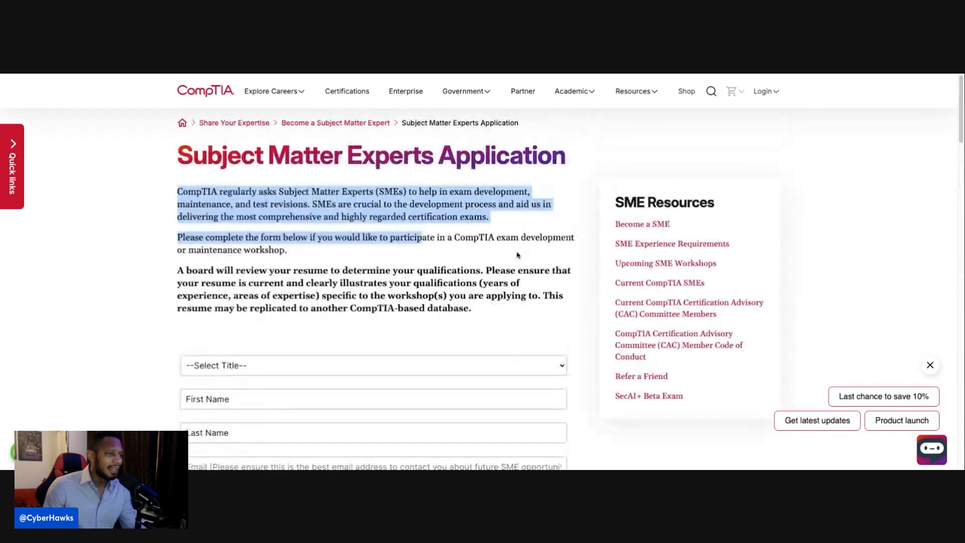
{"action": "scroll", "scroll_direction": "down", "scroll_amount": 3}
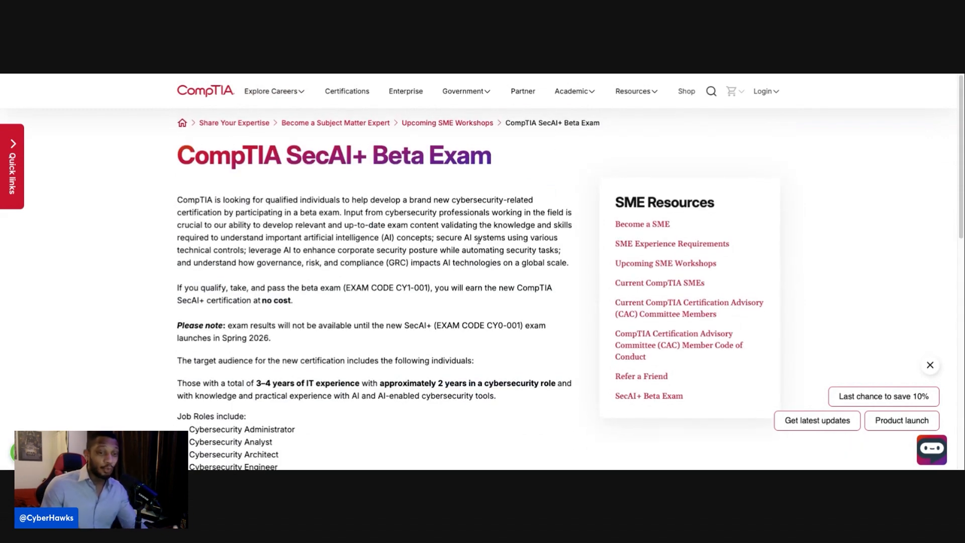
- Scroll the beta exam page to the job roles and draft exam objectives download link
{"action": "scroll", "scroll_direction": "down", "scroll_amount": 3}
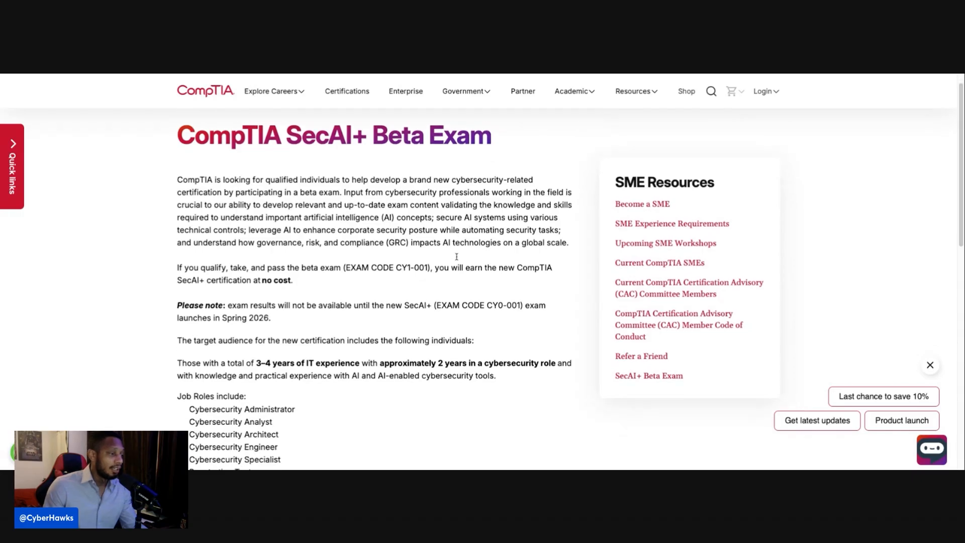
{"action": "scroll", "scroll_direction": "down", "scroll_amount": 3}
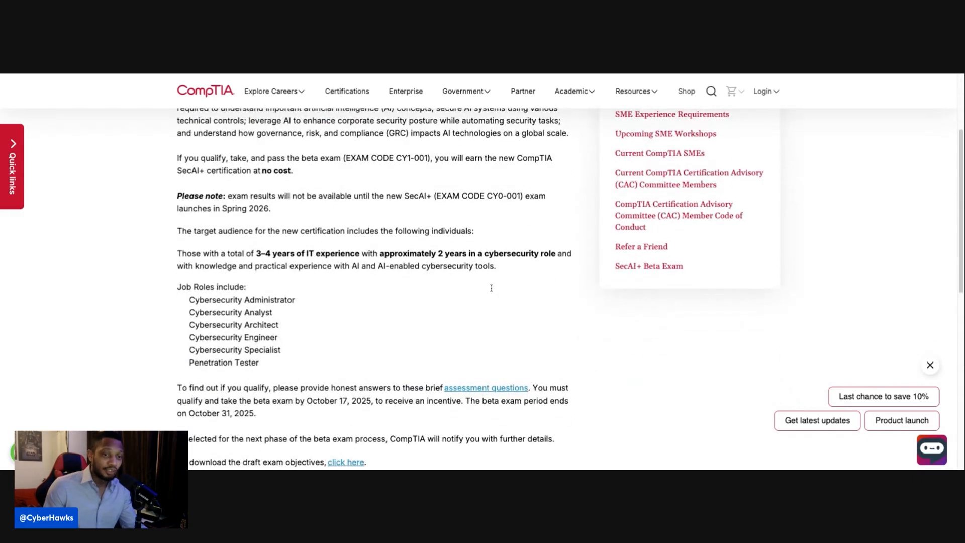
{"action": "scroll", "scroll_direction": "up", "scroll_amount": 3}
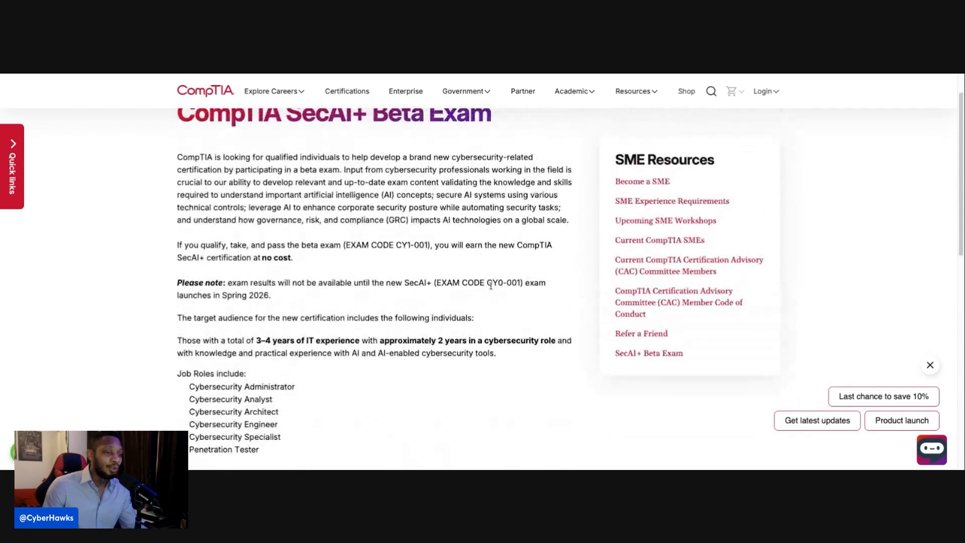
{"action": "scroll", "scroll_direction": "down", "scroll_amount": 3}
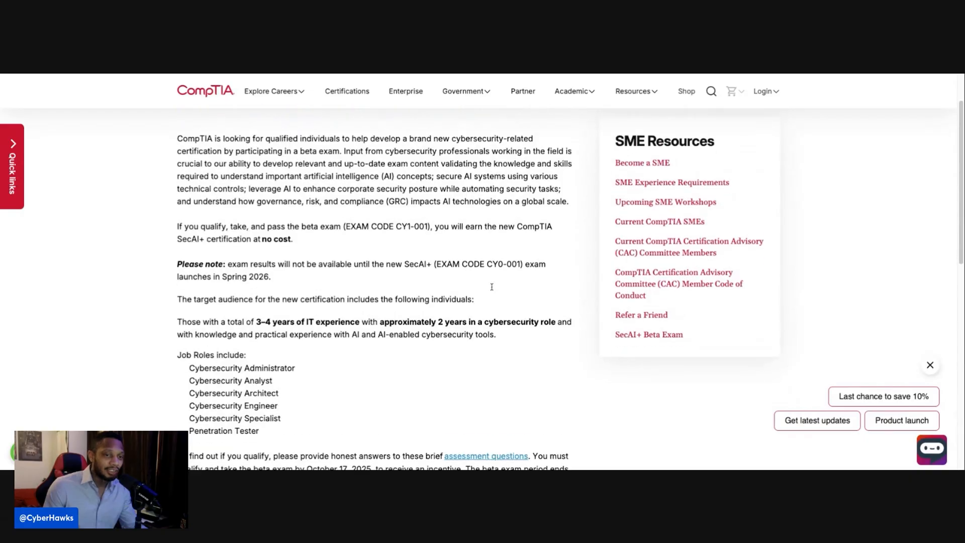
{"action": "scroll", "scroll_direction": "down", "scroll_amount": 3}
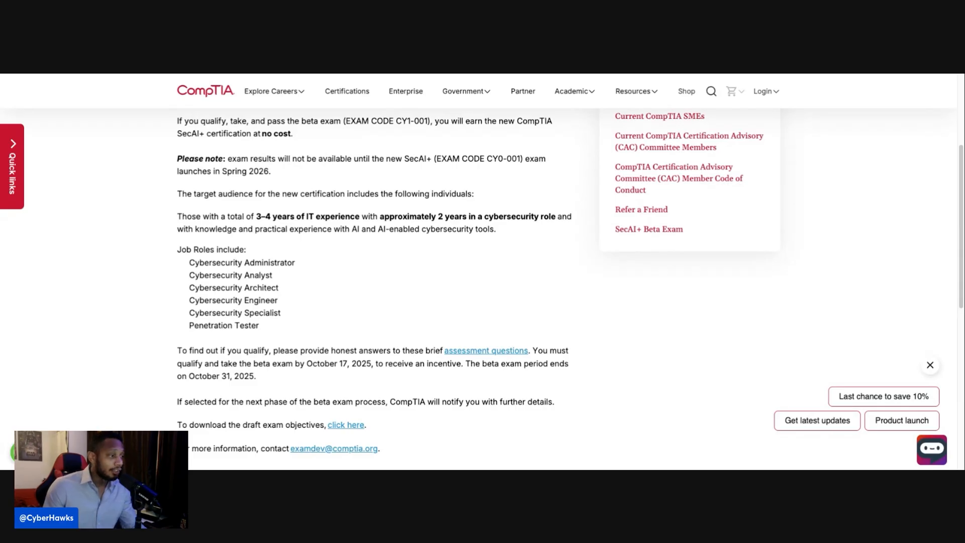
{"action": "scroll", "scroll_direction": "up", "scroll_amount": 3}
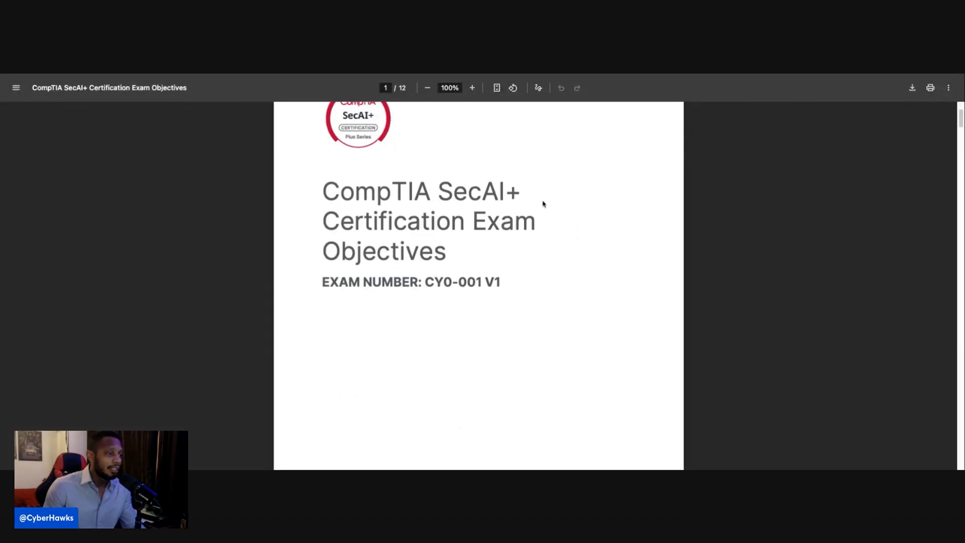
- Zoom the objectives PDF to 141% and highlight the domain 4.0 name in the page 3 table
{"action": "scroll", "scroll_direction": "down", "scroll_amount": 3}
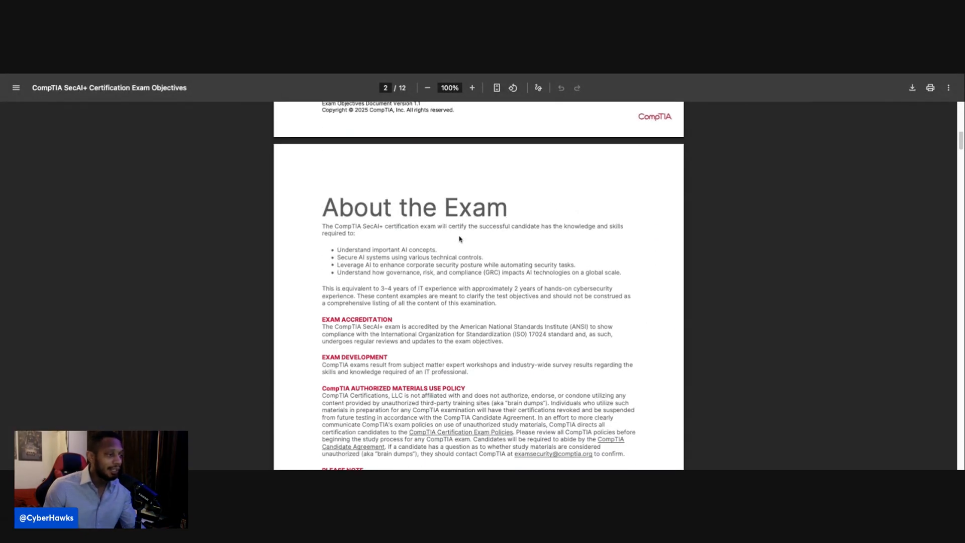
{"action": "left_click", "coordinate": [472, 87]}
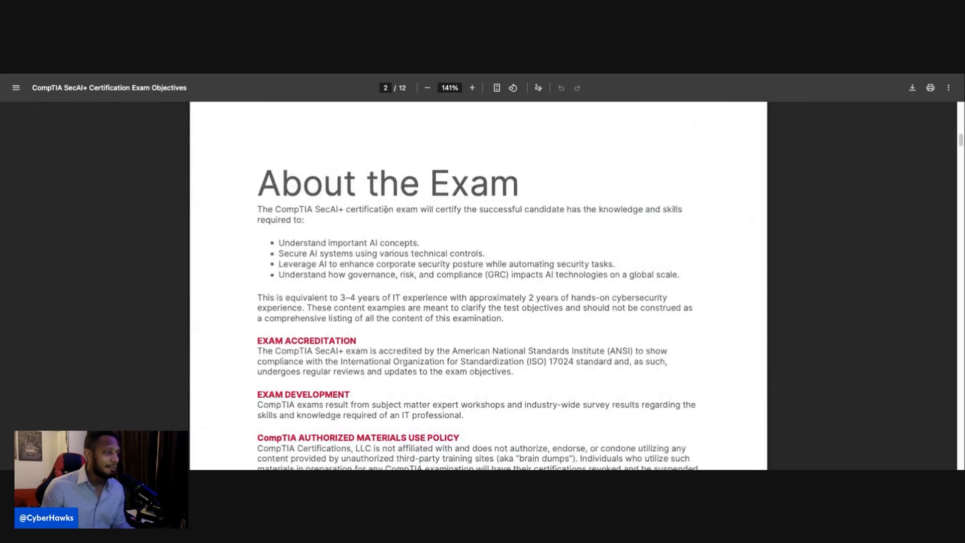
{"action": "scroll", "scroll_direction": "down", "scroll_amount": 3}
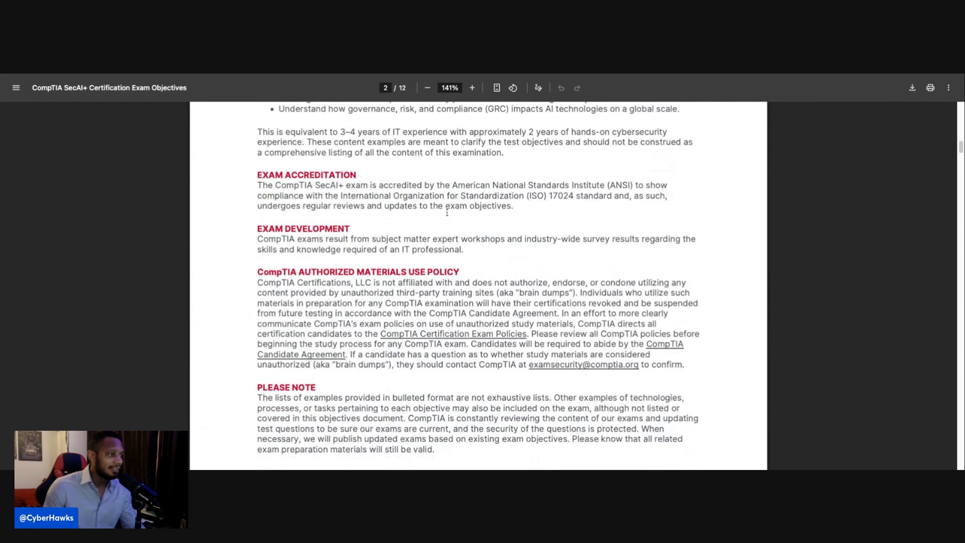
{"action": "scroll", "scroll_direction": "down", "scroll_amount": 3}
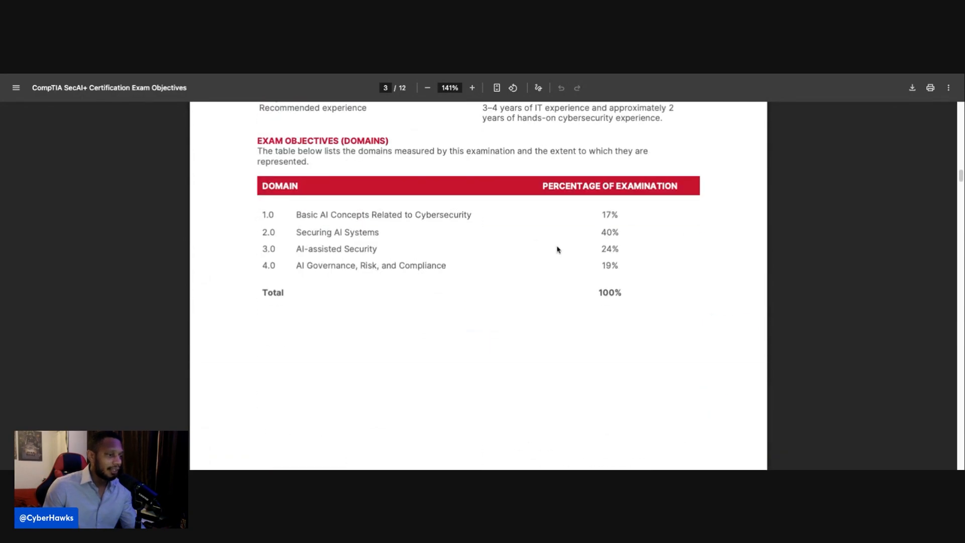
{"action": "left_click_drag", "start_coordinate": [336, 215], "coordinate": [465, 215]}
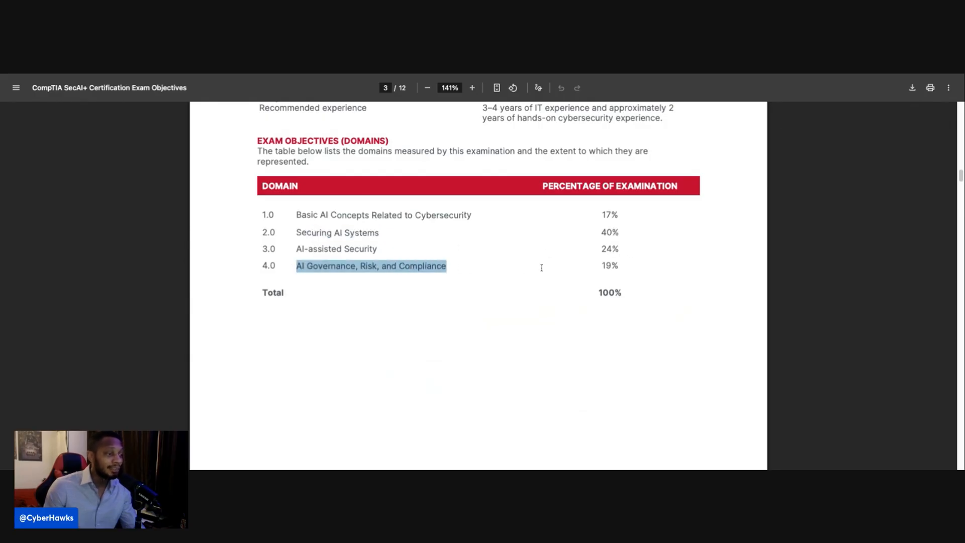
- Scroll through pages 4 to 10, past domains 1.0 to 3.0, to objective 4.3
{"action": "scroll", "scroll_direction": "down", "scroll_amount": 3}
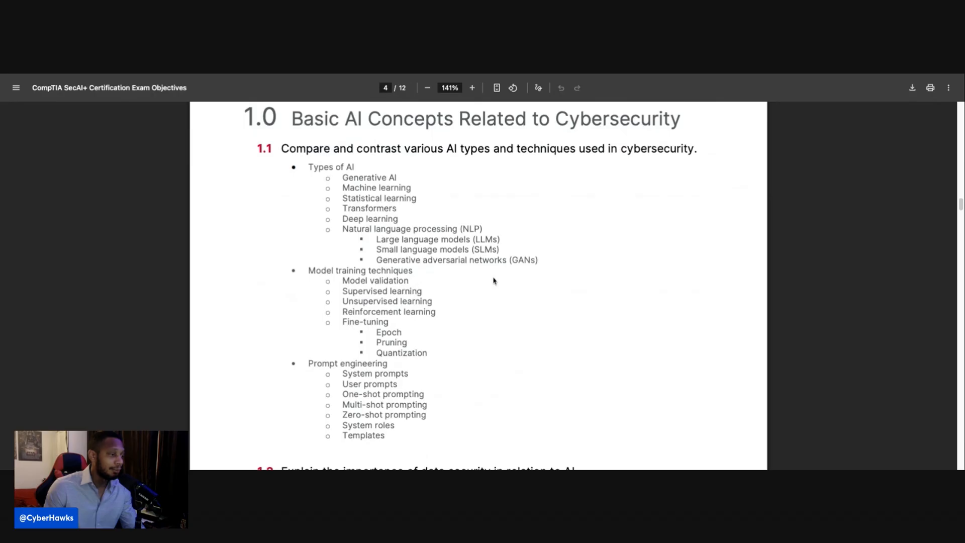
{"action": "scroll", "scroll_direction": "down", "scroll_amount": 3}
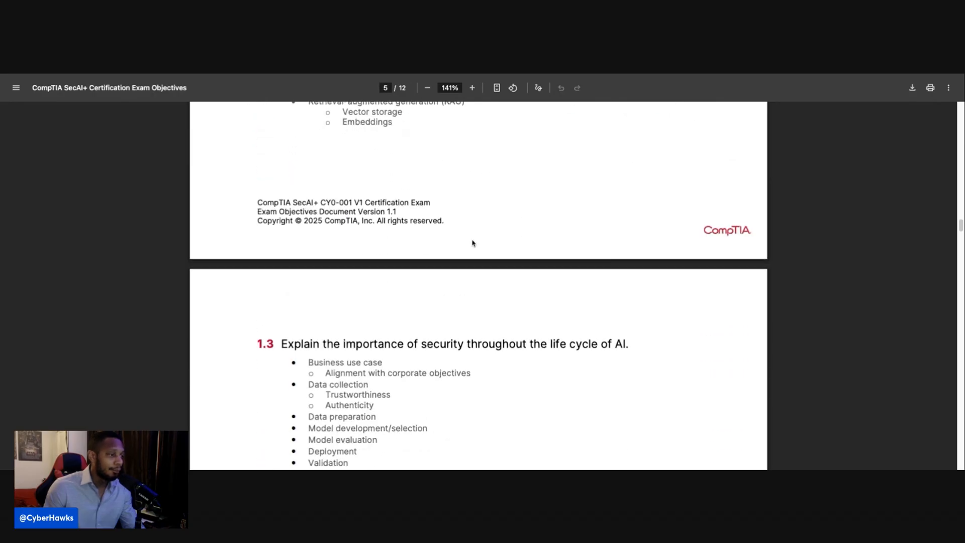
{"action": "scroll", "scroll_direction": "down", "scroll_amount": 3}
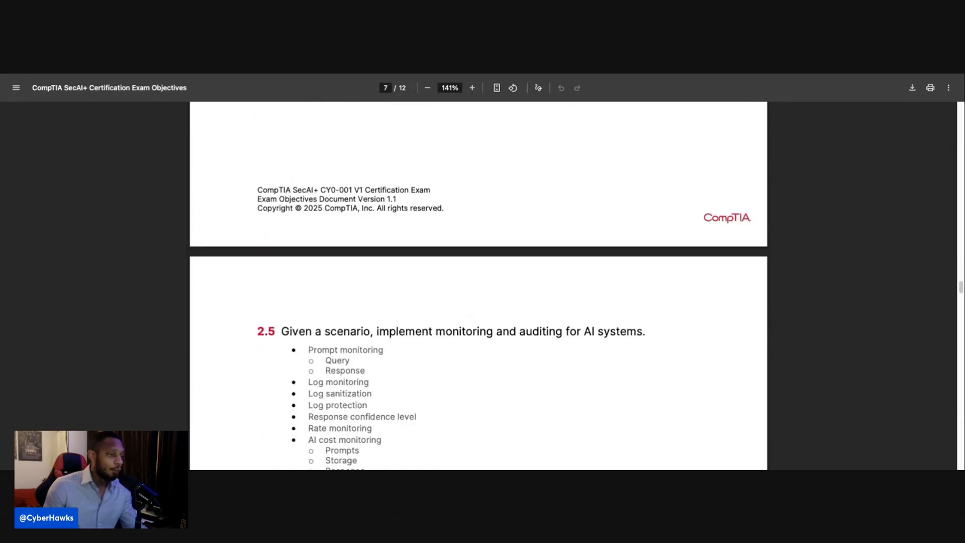
{"action": "scroll", "scroll_direction": "down", "scroll_amount": 3}
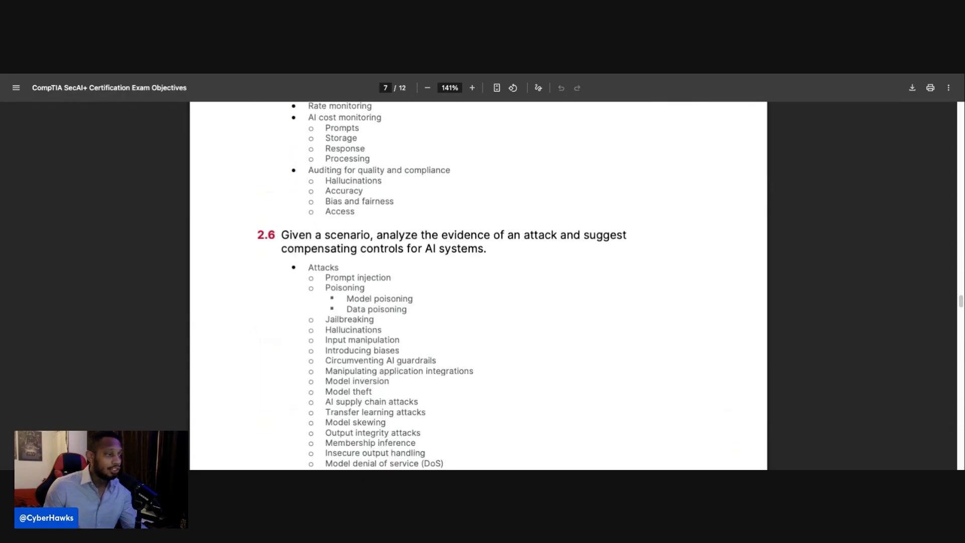
{"action": "scroll", "scroll_direction": "down", "scroll_amount": 3}
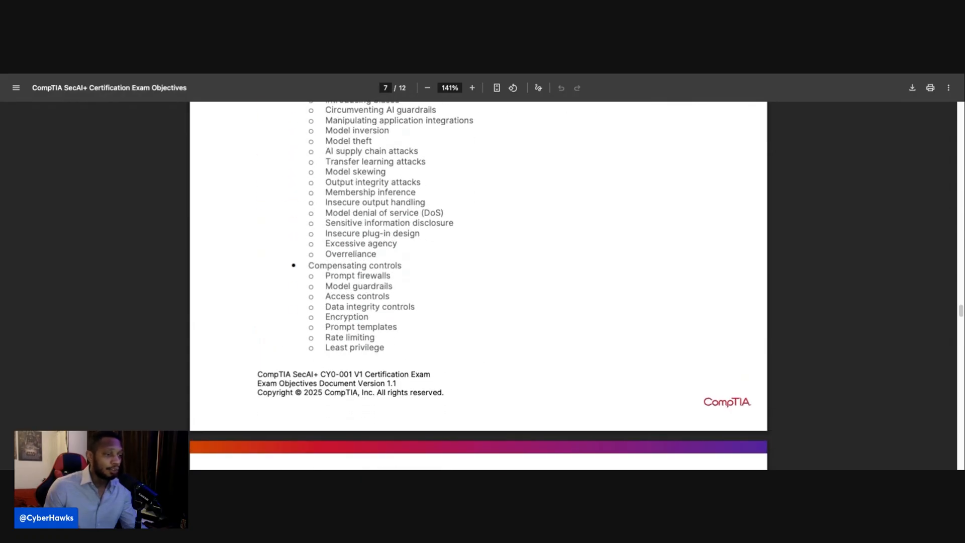
{"action": "scroll", "scroll_direction": "down", "scroll_amount": 3}
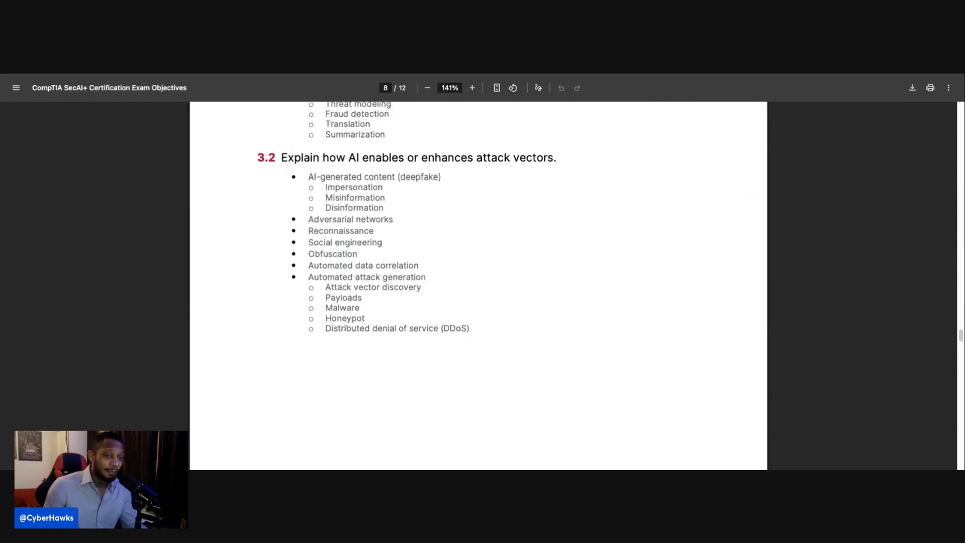
{"action": "scroll", "scroll_direction": "down", "scroll_amount": 3}
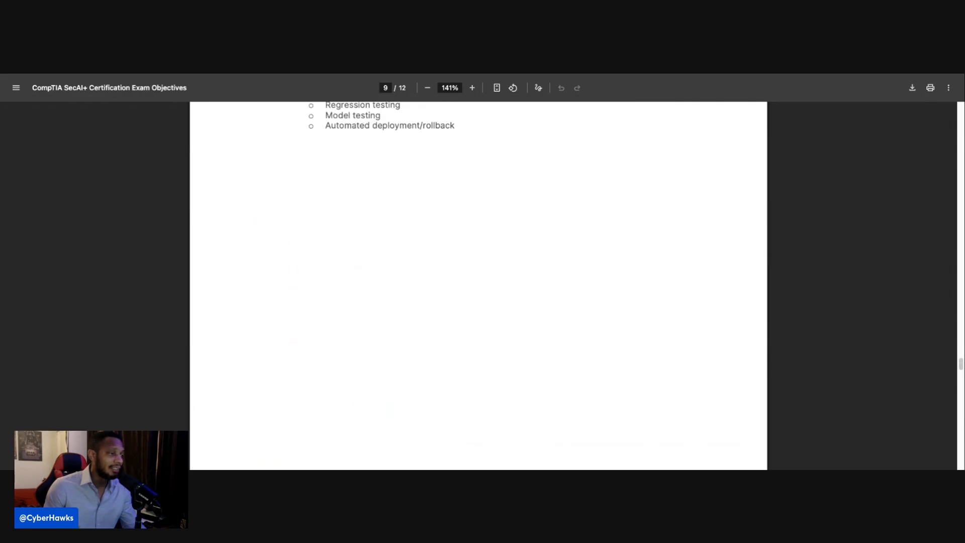
{"action": "scroll", "scroll_direction": "down", "scroll_amount": 3}
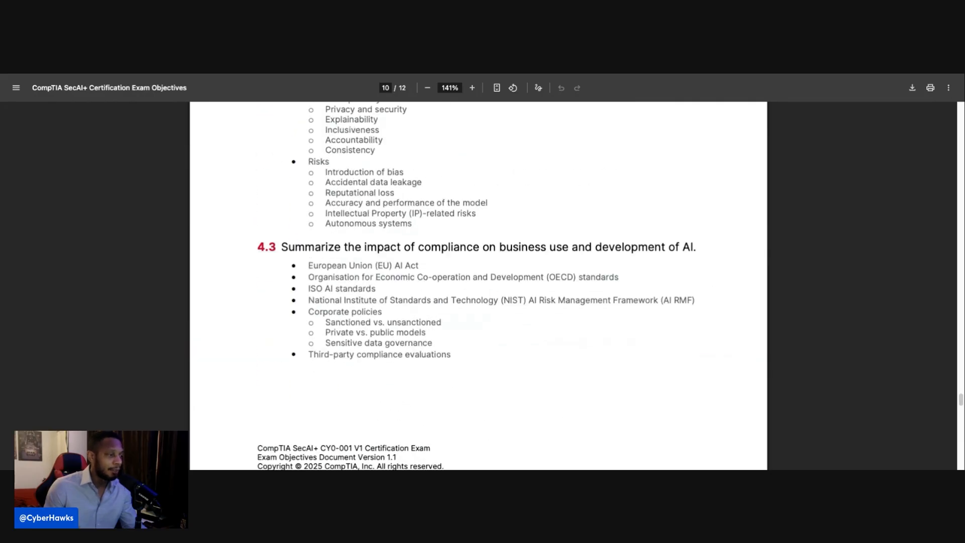
{"action": "scroll", "scroll_direction": "down", "scroll_amount": 3}
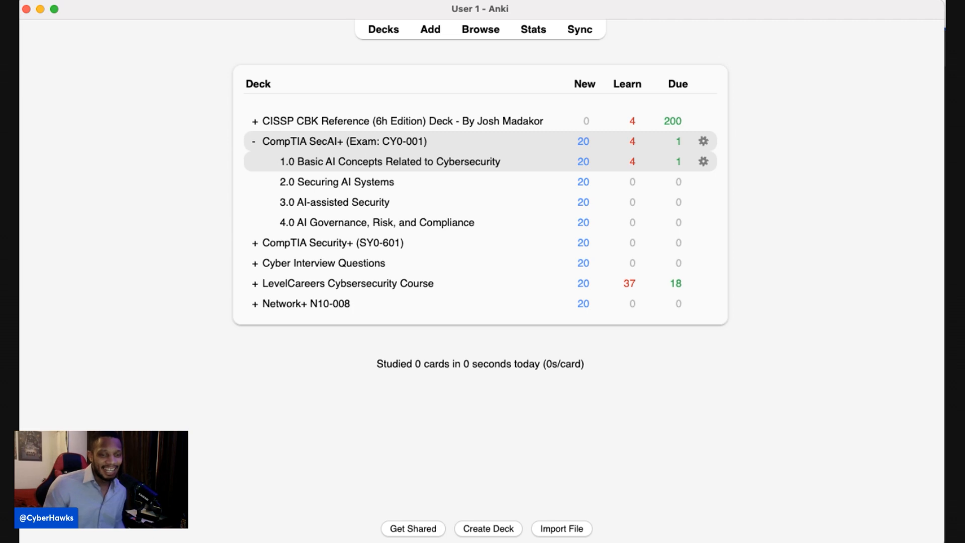
- Expand the CompTIA SecAI+ CY0-001 deck in Anki to show its domain subdecks
{"action": "left_click", "coordinate": [390, 162]}
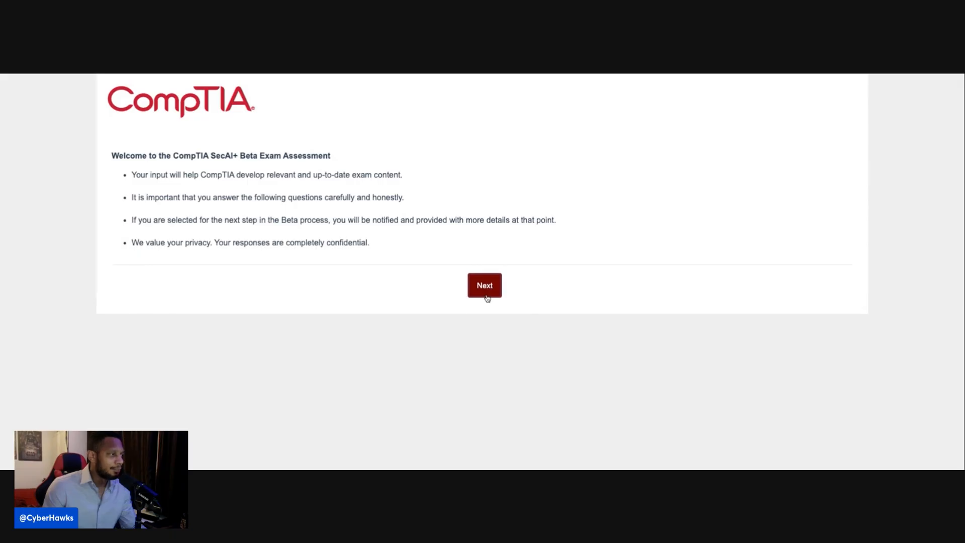
- Continue past the beta assessment's confidential questionnaire welcome page
{"action": "left_click", "coordinate": [484, 285]}
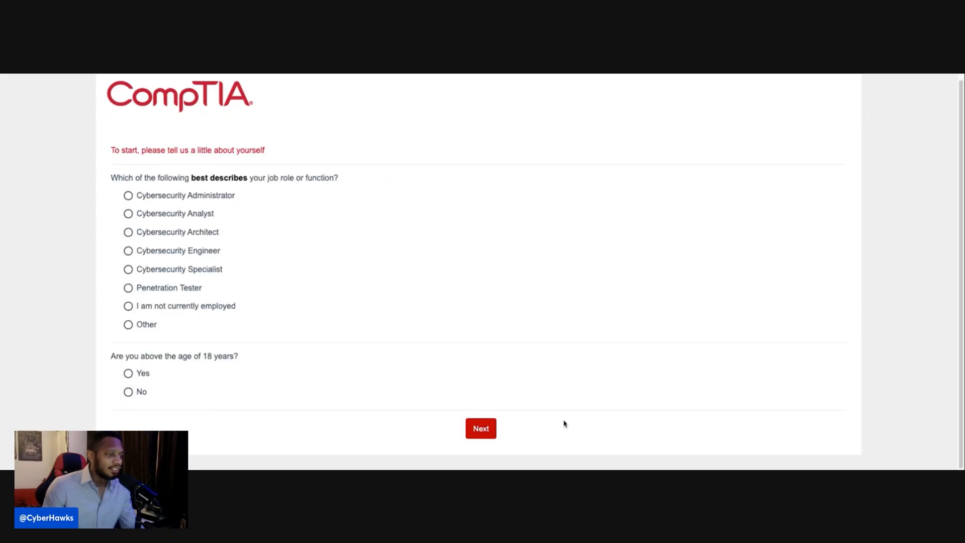
{"action": "mouse_move", "coordinate": [848, 76]}
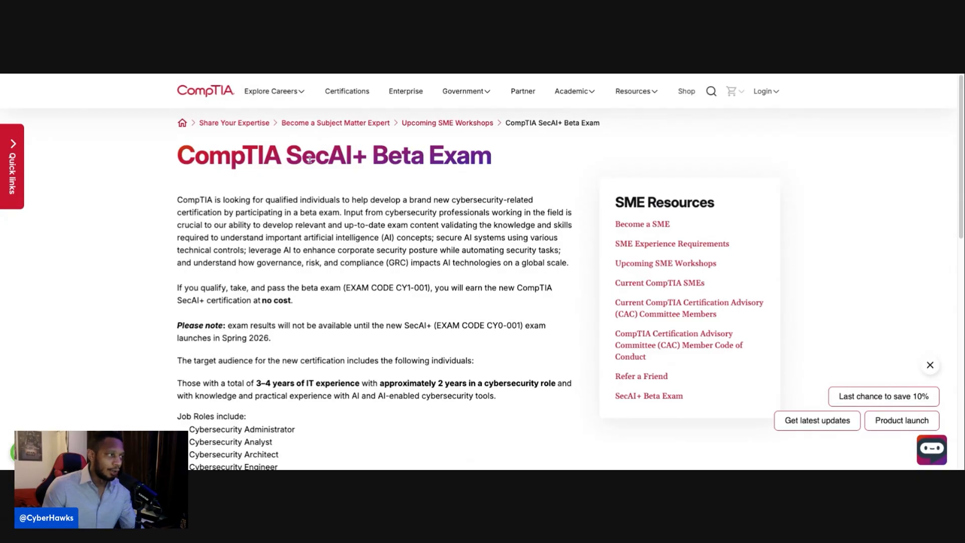
- Scroll the SecAI+ Beta Exam page down to the 'assessment questions' link
{"action": "scroll", "scroll_direction": "down", "scroll_amount": 3}
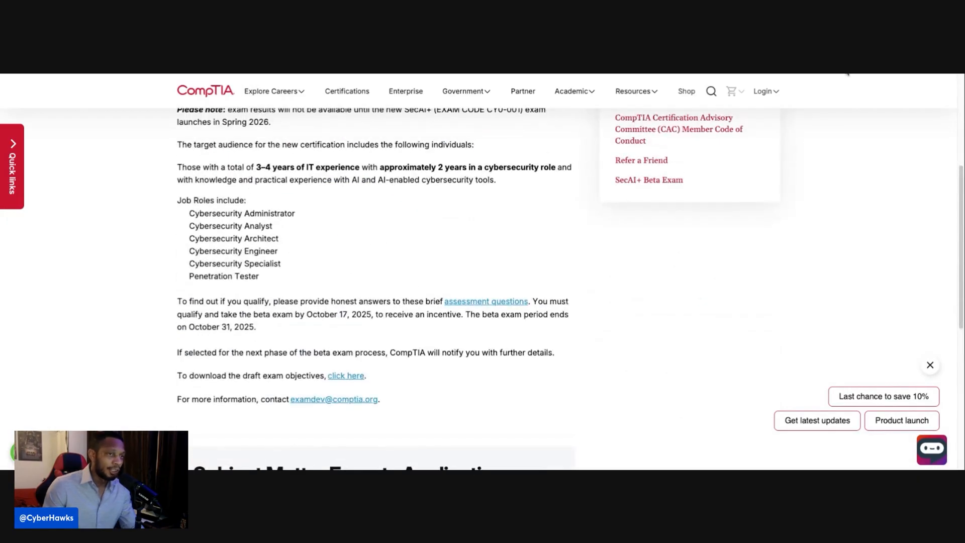
{"action": "mouse_move", "coordinate": [527, 269]}
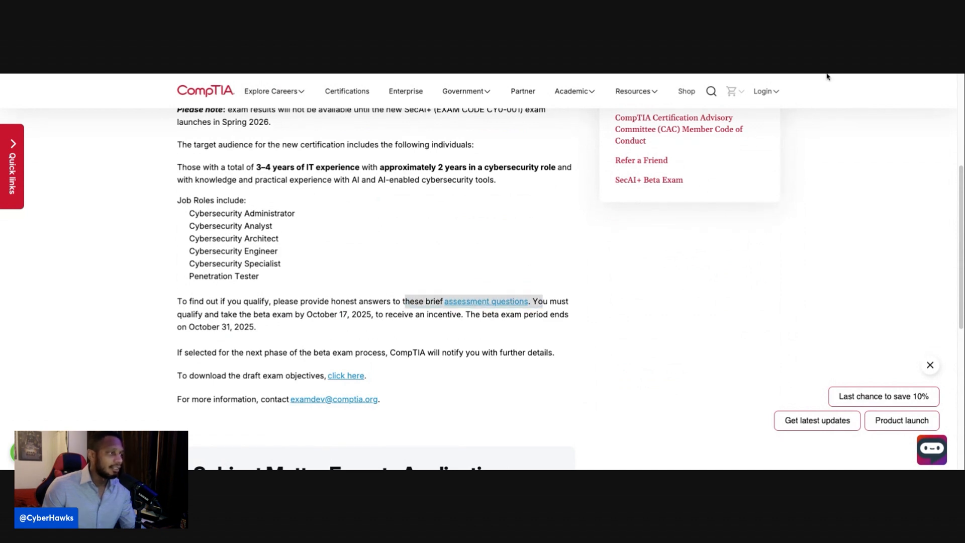
- Reopen the beta assessment form from the 'assessment questions' link
{"action": "left_click", "coordinate": [486, 302]}
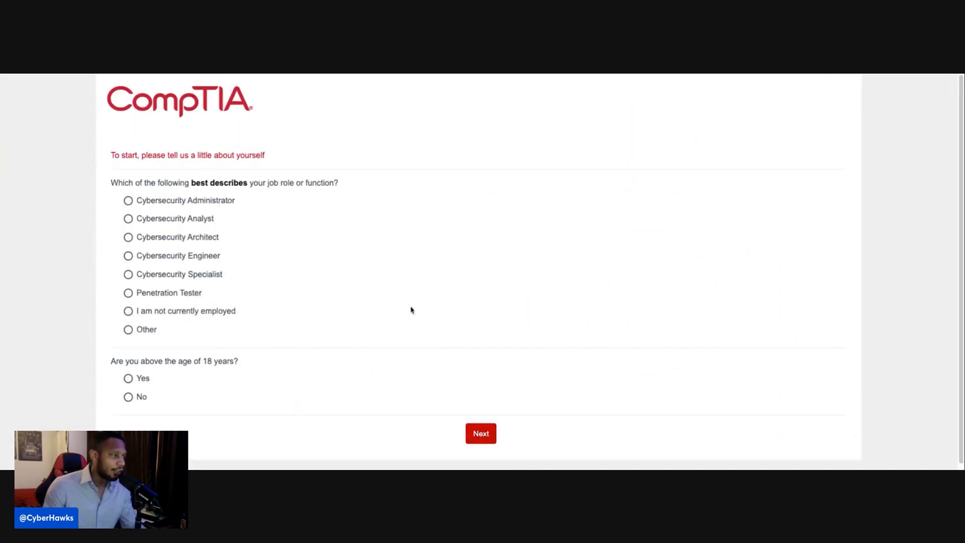
{"action": "mouse_move", "coordinate": [600, 323]}
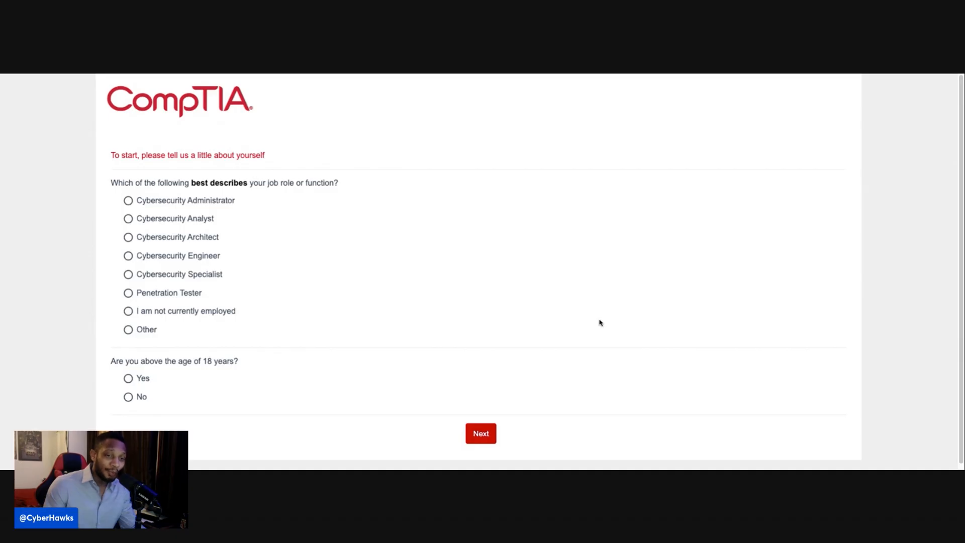
{"action": "mouse_move", "coordinate": [601, 323]}
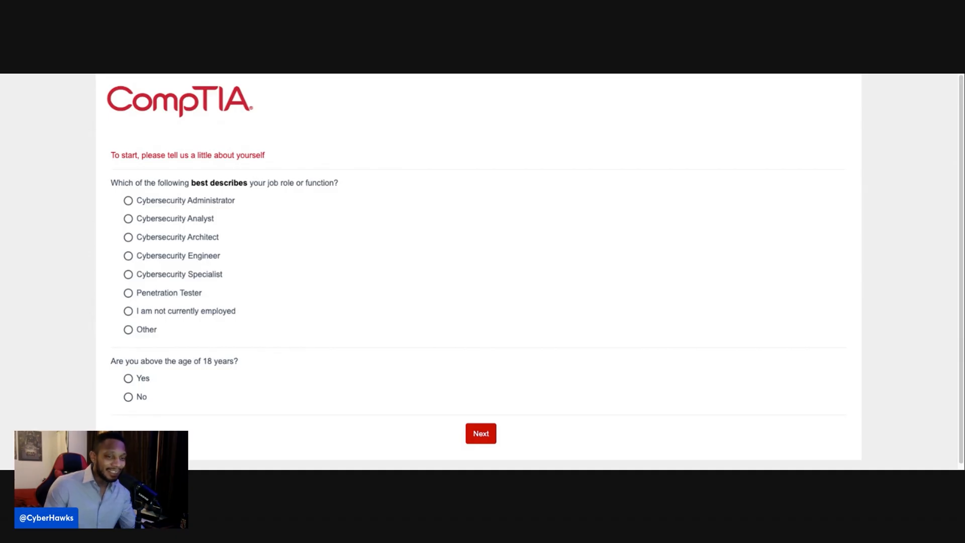
{"action": "mouse_move", "coordinate": [589, 312]}
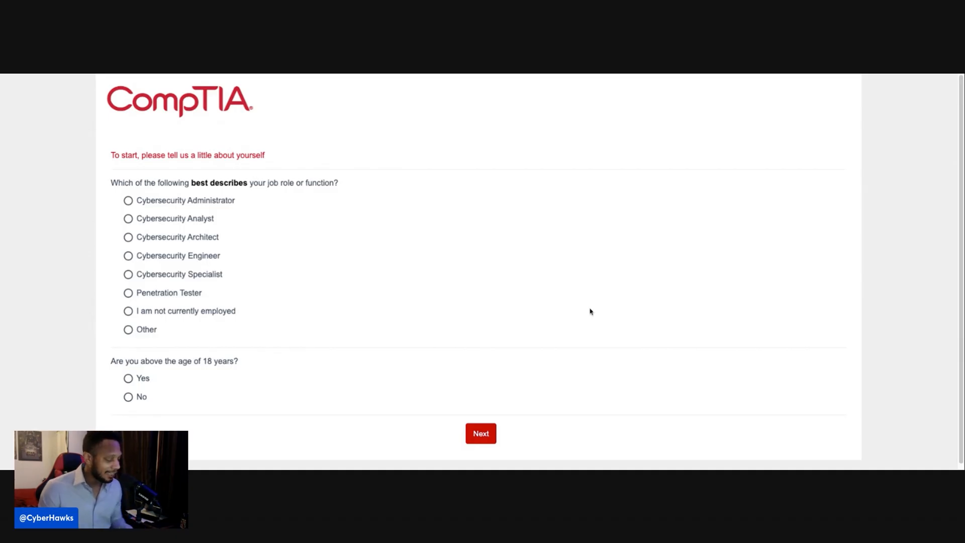